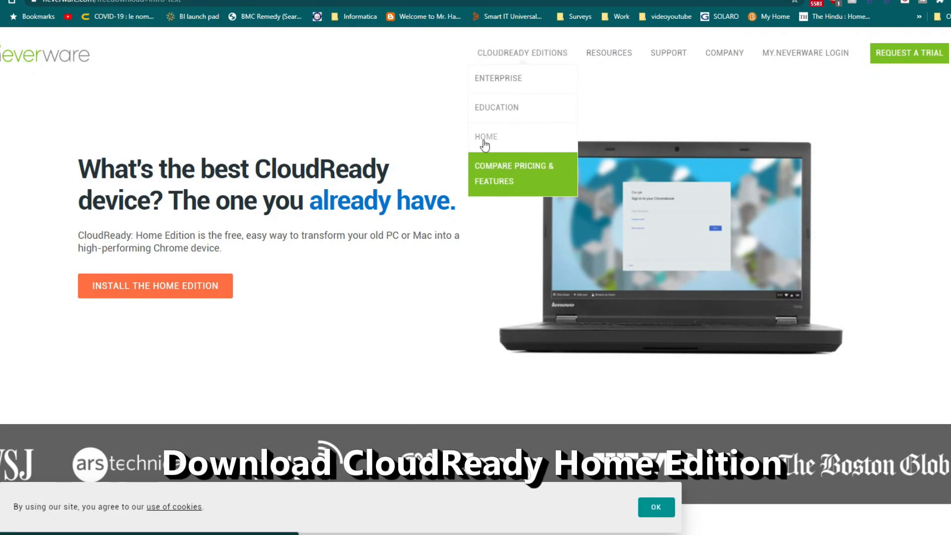
{"action": "mouse_move", "coordinate": [235, 207]}
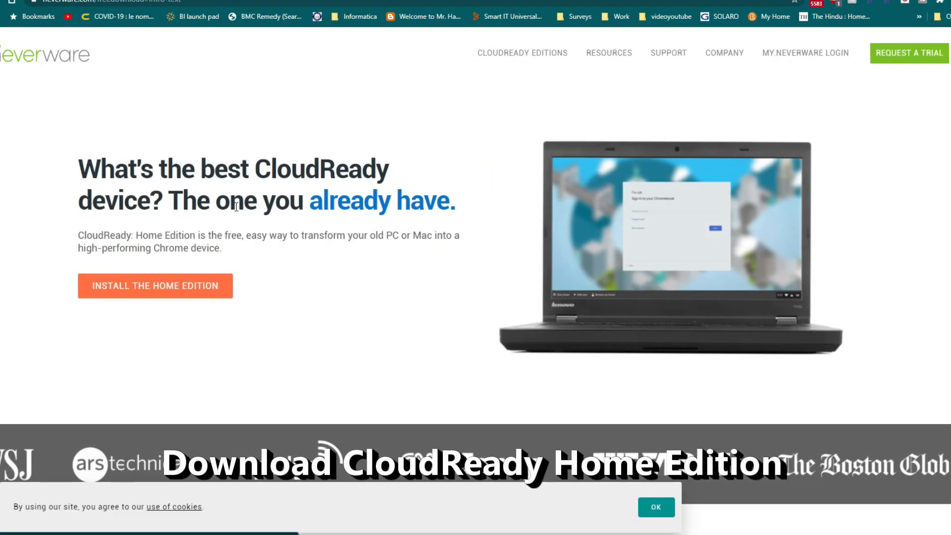
Go to the Home Edition installation page from the Neverware homepage
{"action": "left_click", "coordinate": [155, 286]}
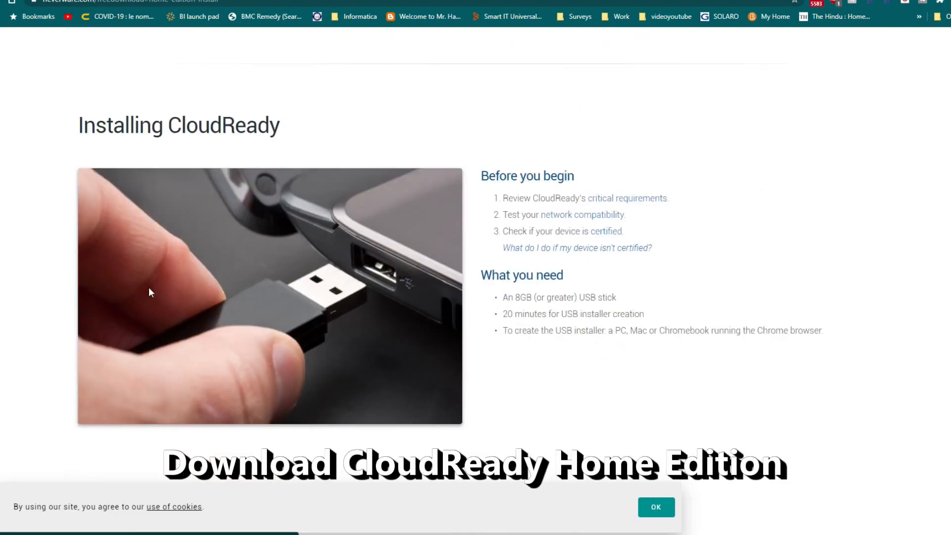
Download the USB Maker and save it as cloudready-usb-maker.exe in the Temp folder
{"action": "scroll", "scroll_direction": "down", "scroll_amount": 3}
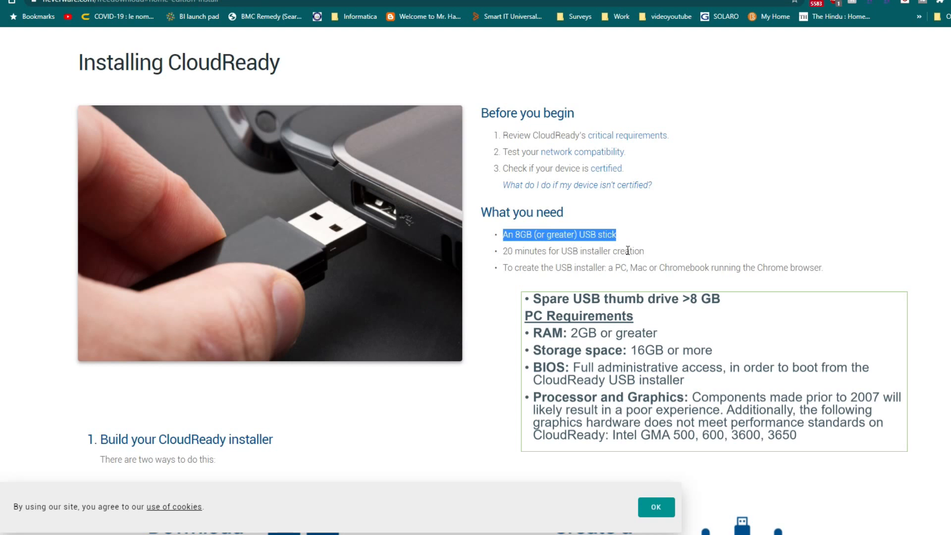
{"action": "mouse_move", "coordinate": [646, 256]}
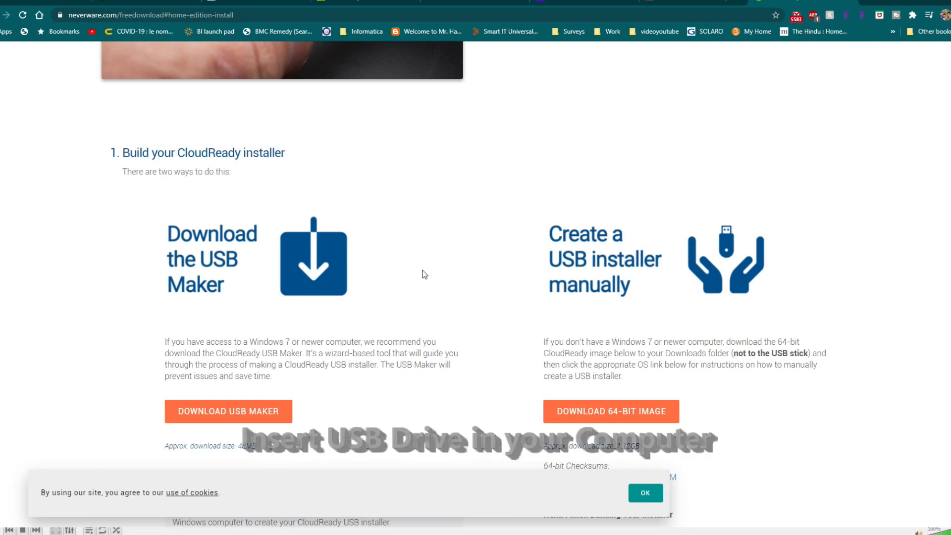
{"action": "left_click", "coordinate": [228, 410]}
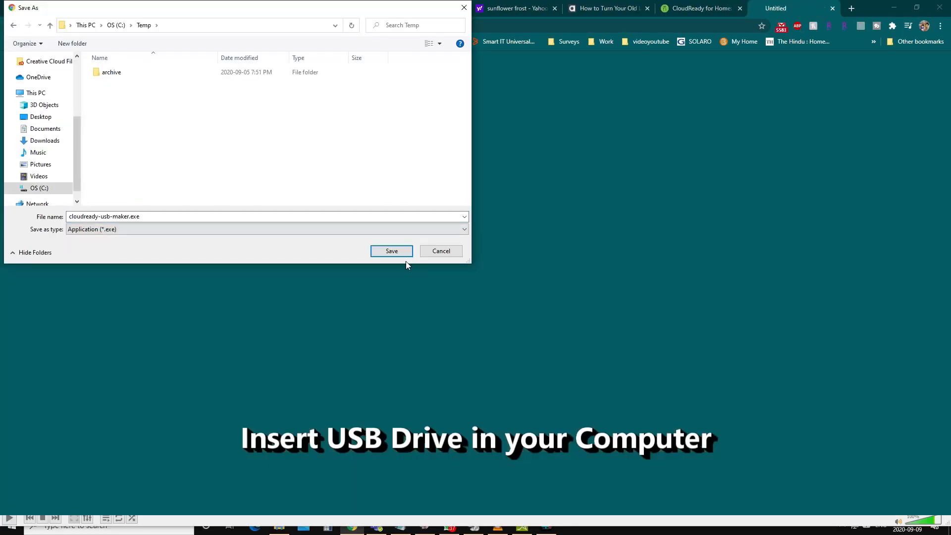
{"action": "left_click", "coordinate": [391, 250]}
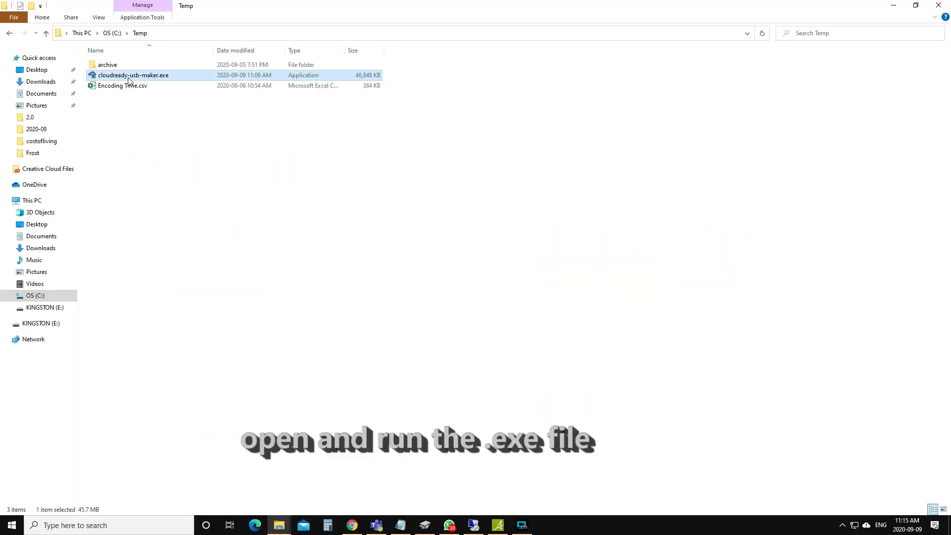
Launch cloudready-usb-maker.exe and build the installer onto the Kingston DataTraveler 3.0 drive
{"action": "double_click", "coordinate": [133, 75]}
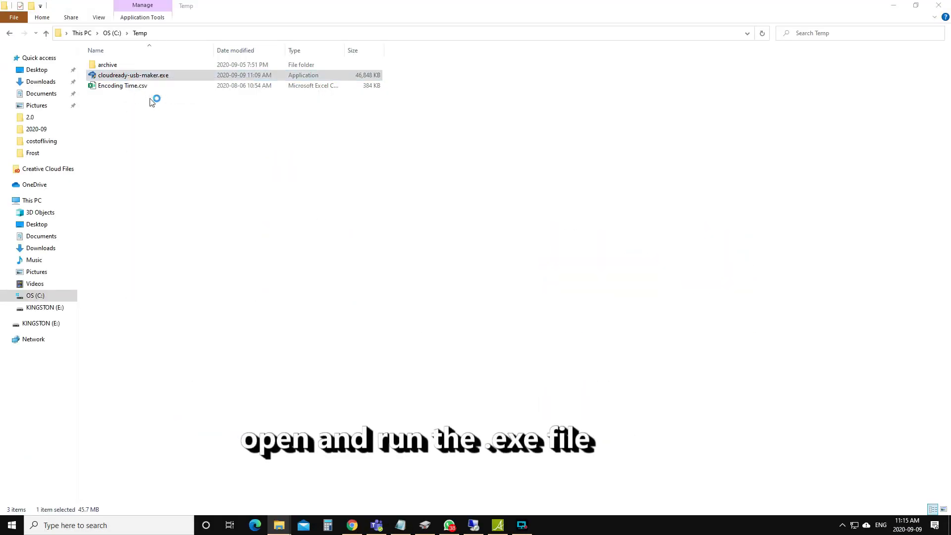
{"action": "double_click", "coordinate": [133, 74]}
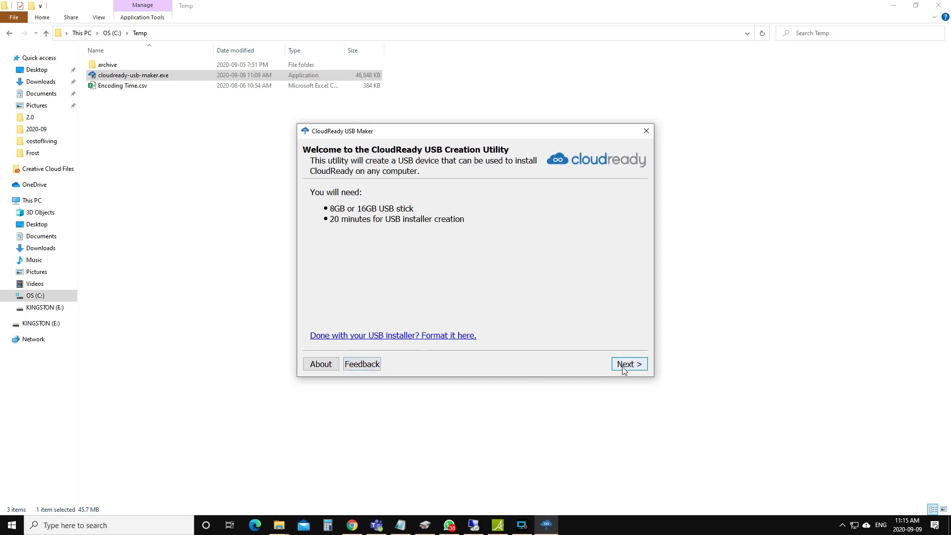
{"action": "mouse_move", "coordinate": [428, 163]}
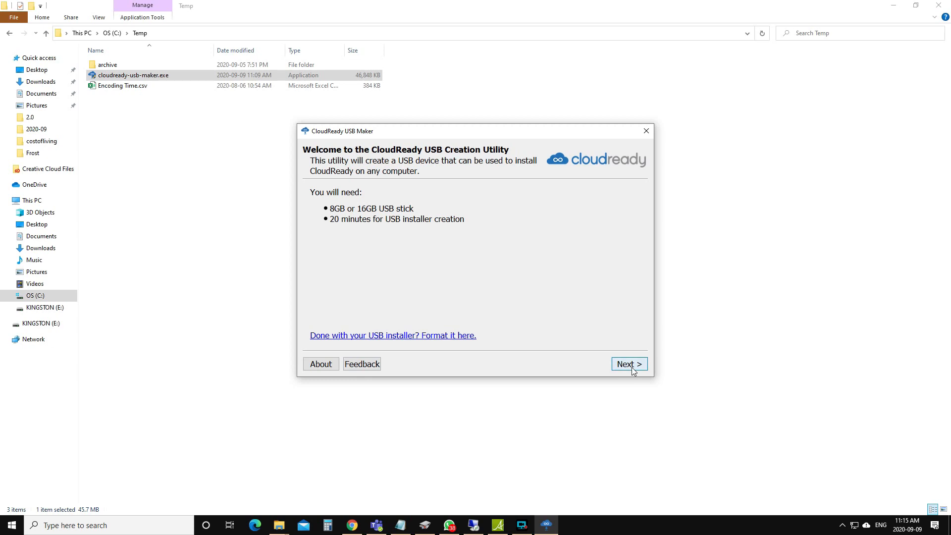
{"action": "left_click", "coordinate": [628, 364]}
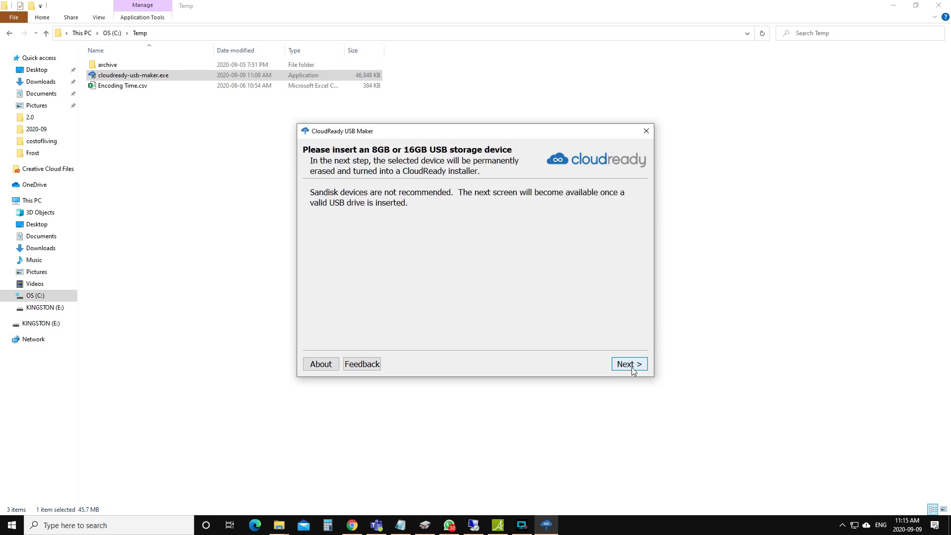
{"action": "left_click", "coordinate": [628, 364]}
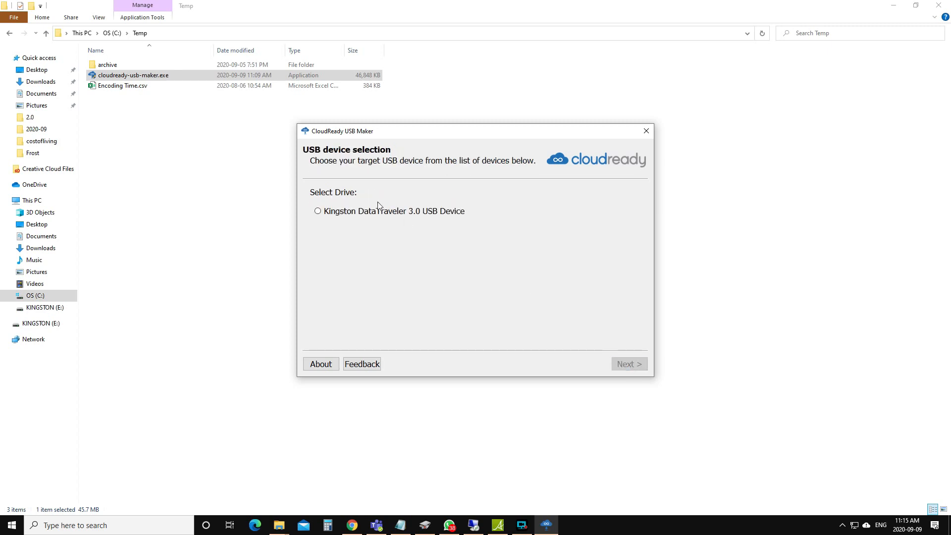
{"action": "left_click", "coordinate": [317, 210]}
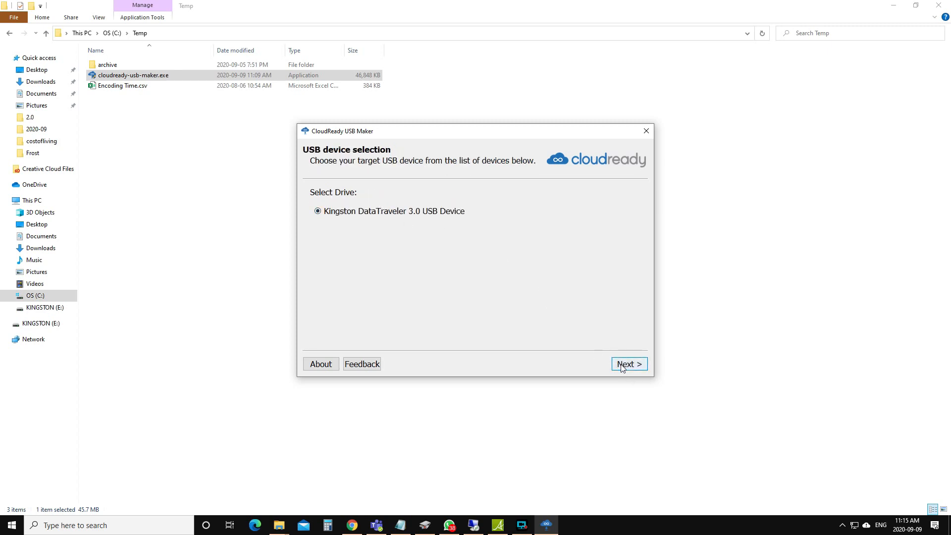
{"action": "left_click", "coordinate": [628, 363]}
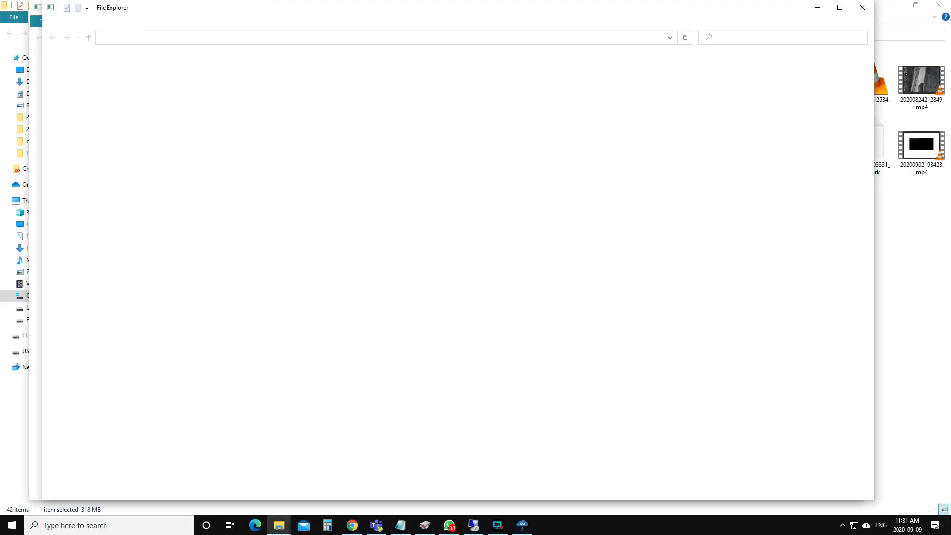
{"action": "left_click", "coordinate": [78, 323]}
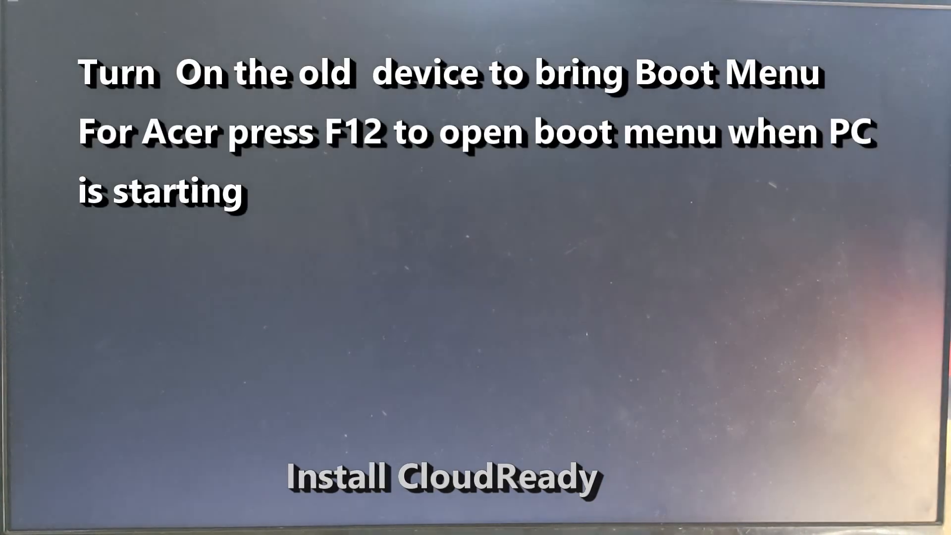
Boot the old PC from the USB drive via the F12 boot menu
{"action": "key", "text": "F12"}
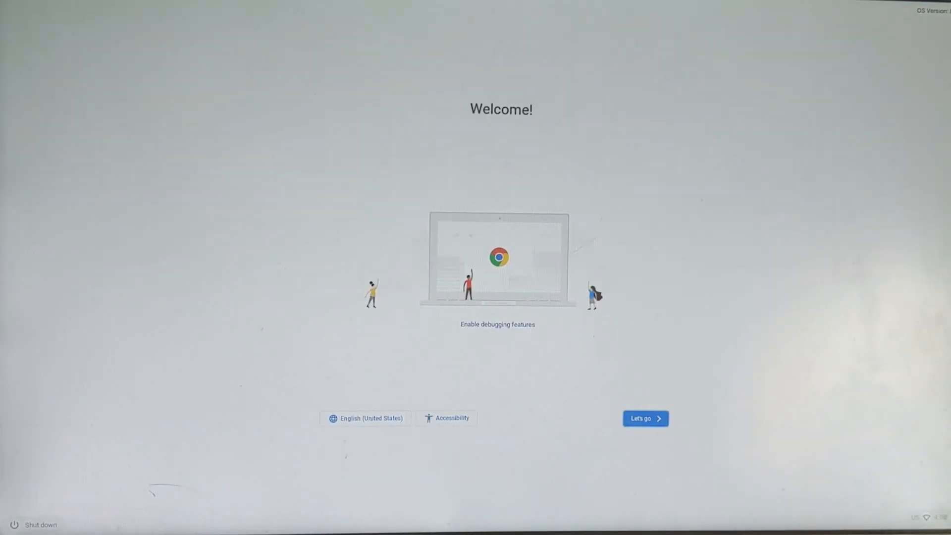
Finish first-time setup over Ethernet, accept data collection and sign in with the Google account email
{"action": "left_click", "coordinate": [645, 418]}
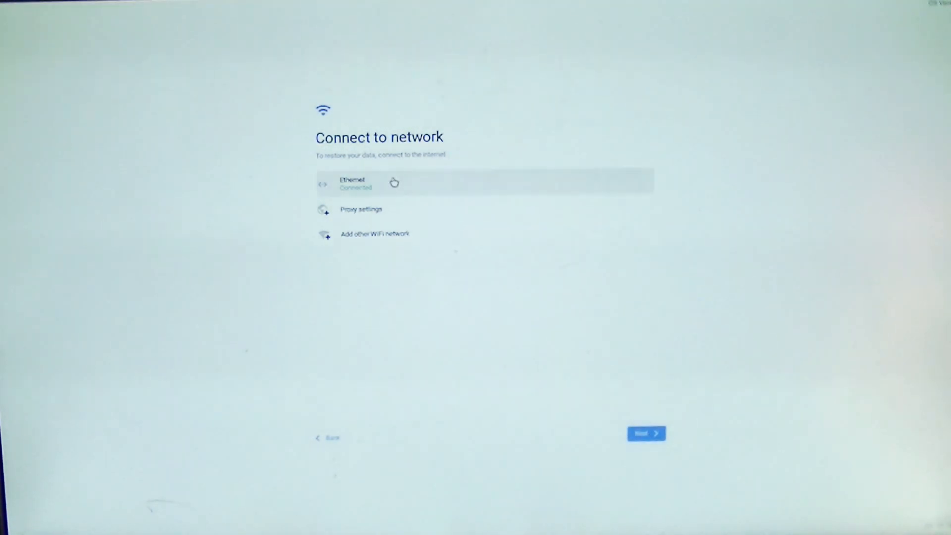
{"action": "left_click", "coordinate": [646, 433]}
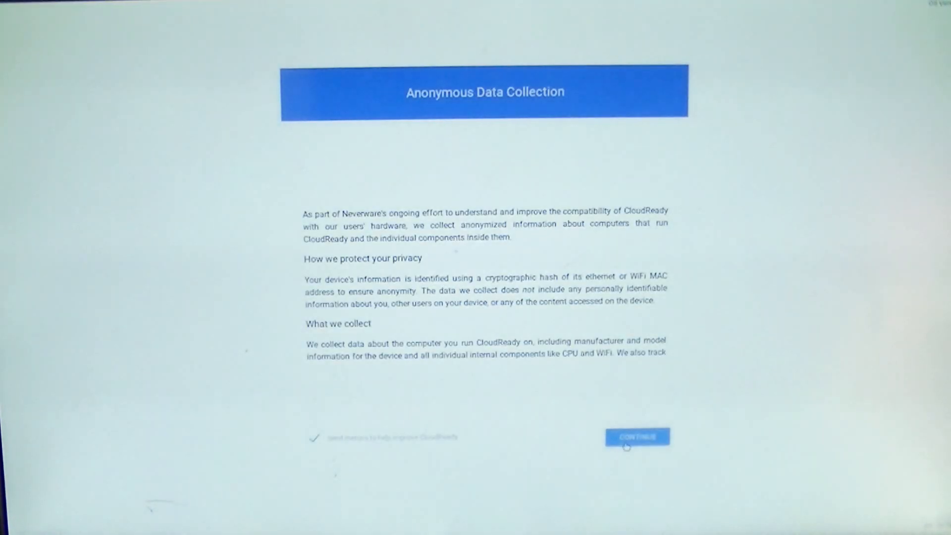
{"action": "left_click", "coordinate": [637, 436]}
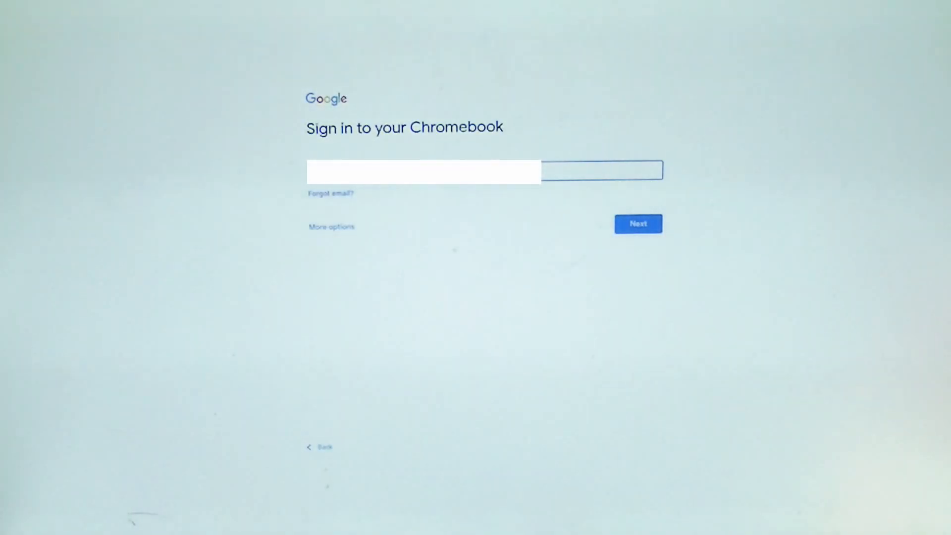
{"action": "left_click", "coordinate": [637, 222]}
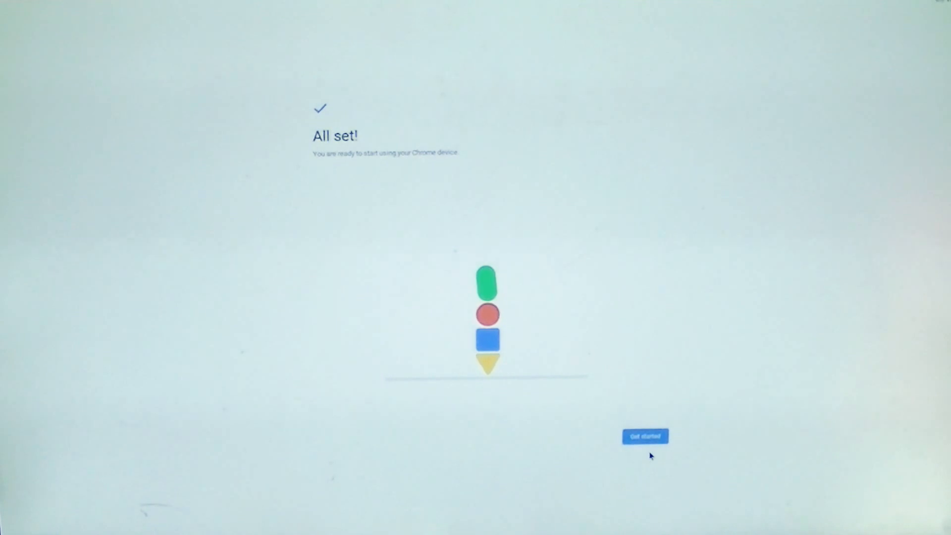
{"action": "left_click", "coordinate": [644, 436]}
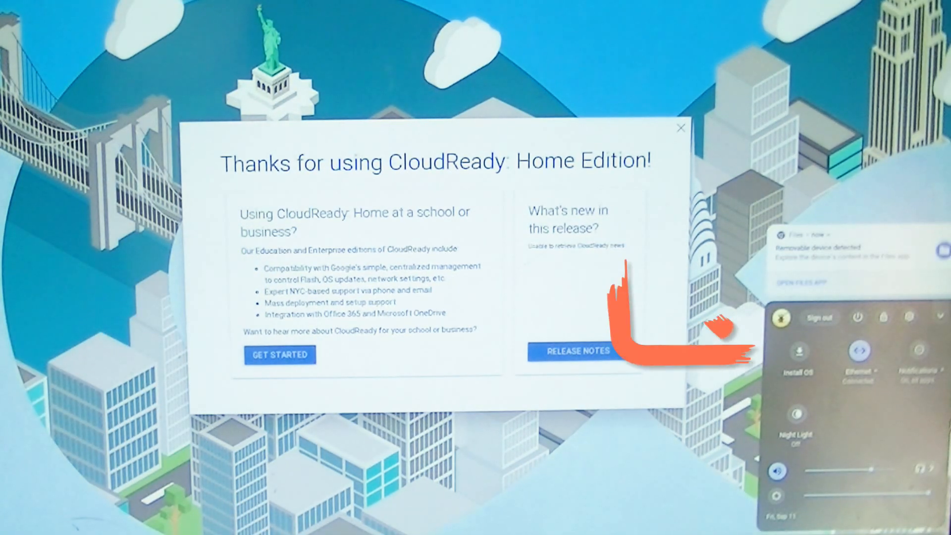
Dismiss the thank-you message and choose Install OS from the system tray
{"action": "left_click", "coordinate": [679, 128]}
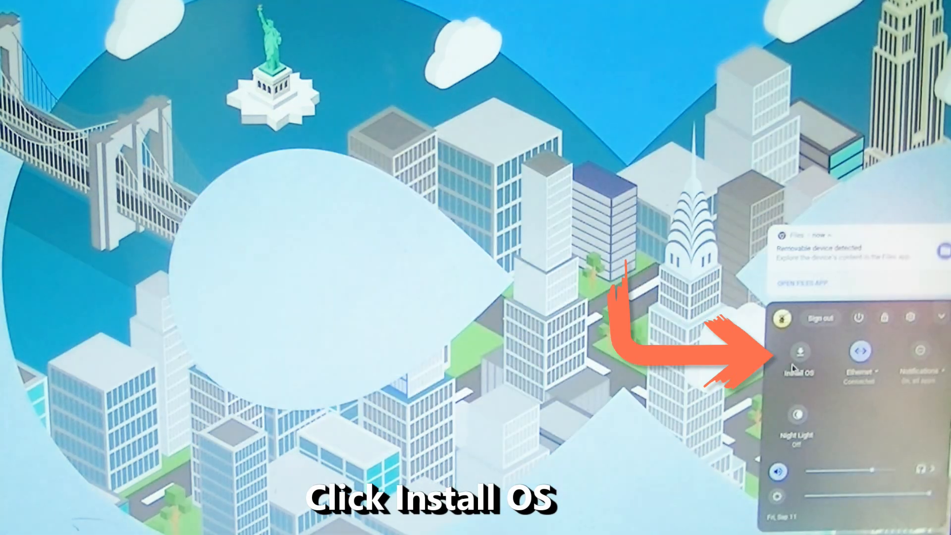
{"action": "left_click", "coordinate": [796, 357]}
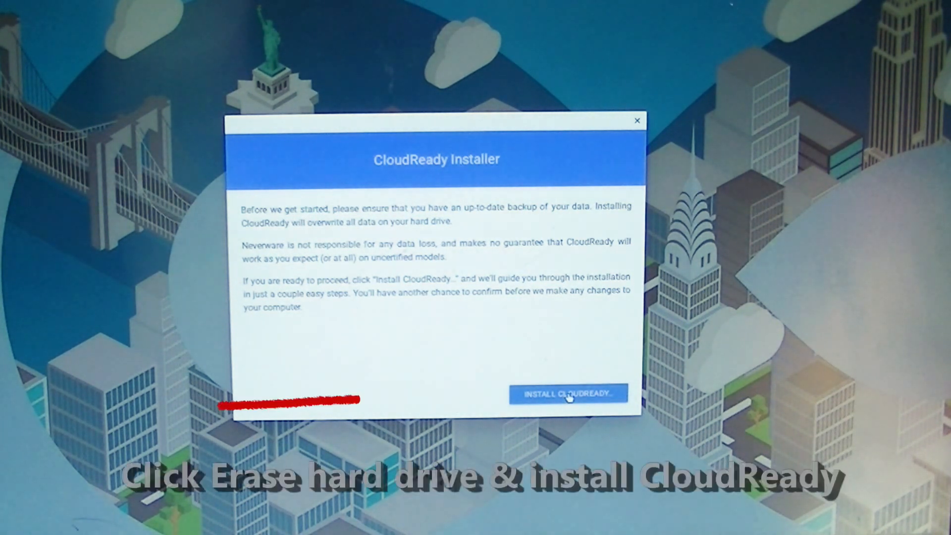
Proceed past the backup warning and confirm Erase Hard Drive & Install CloudReady
{"action": "left_click", "coordinate": [568, 393]}
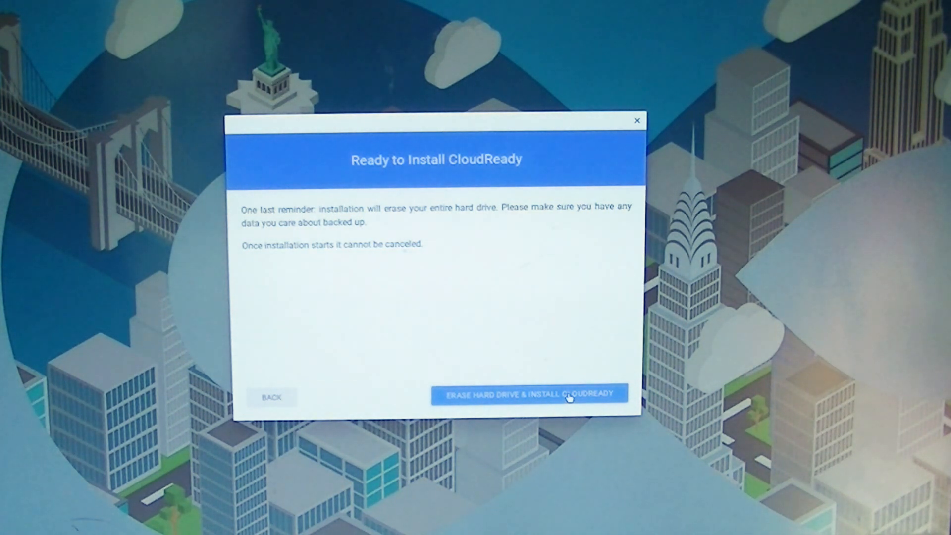
{"action": "left_click", "coordinate": [529, 393]}
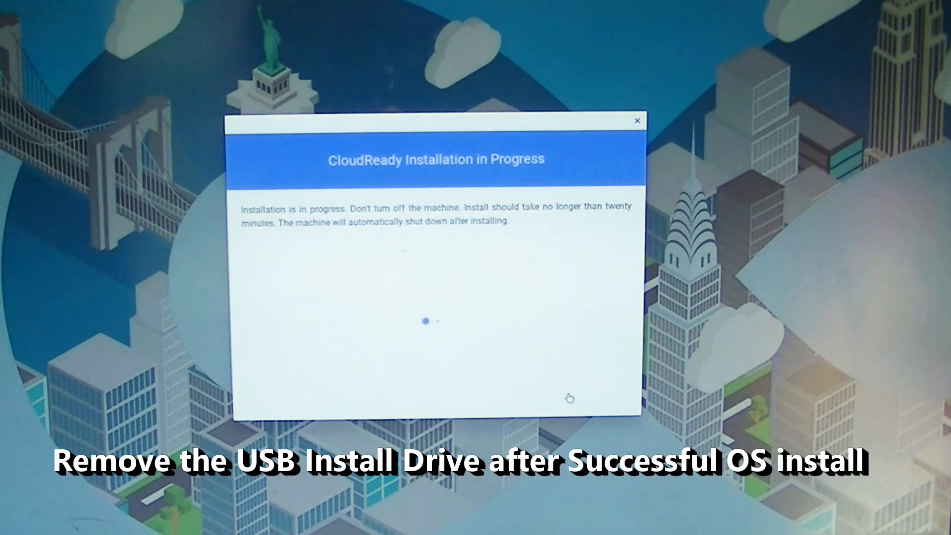